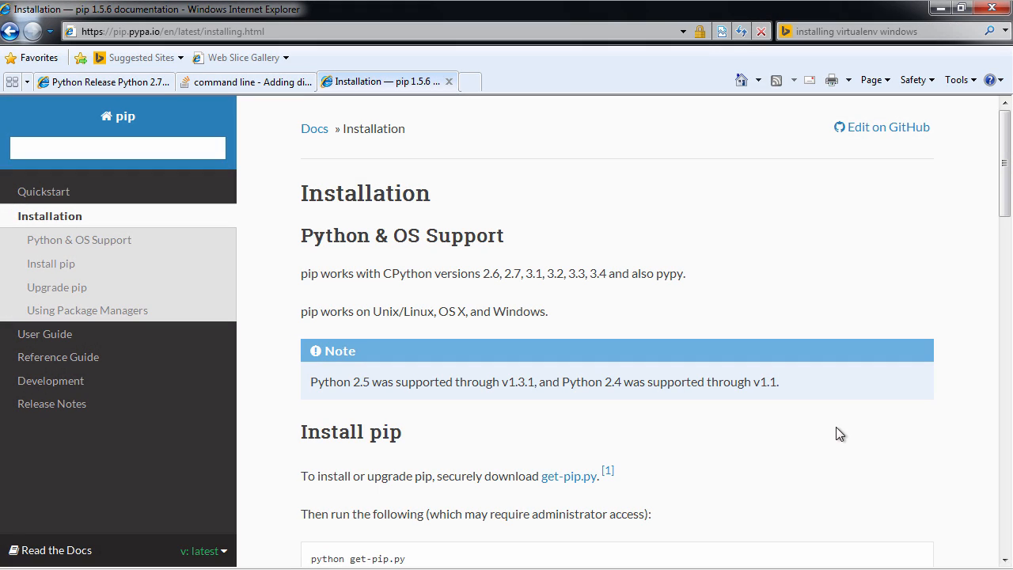
# Scroll the pip page down to the Install pip section with the get-pip.py link
pyautogui.scroll(-3)
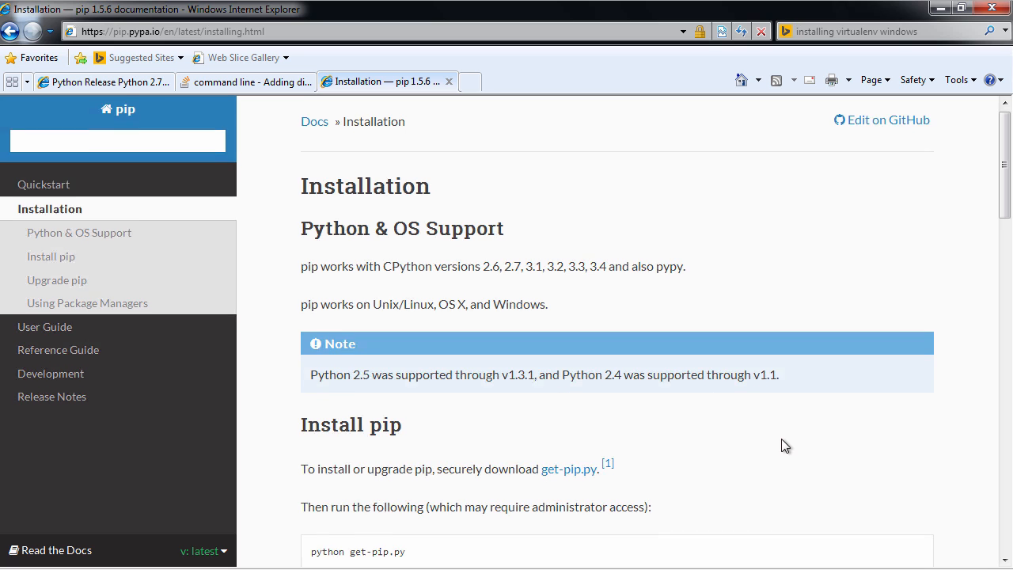
pyautogui.scroll(-3)
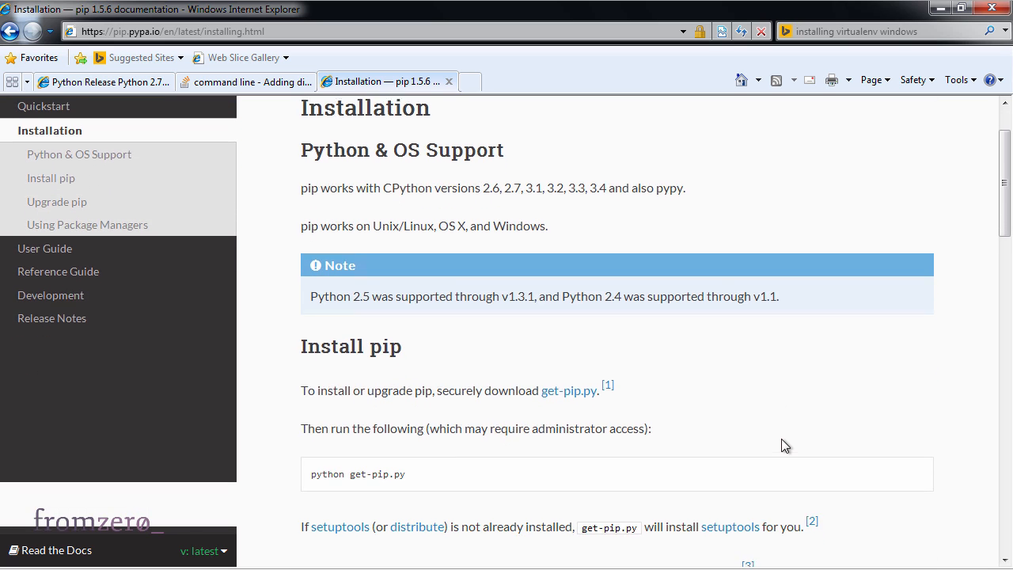
pyautogui.scroll(-3)
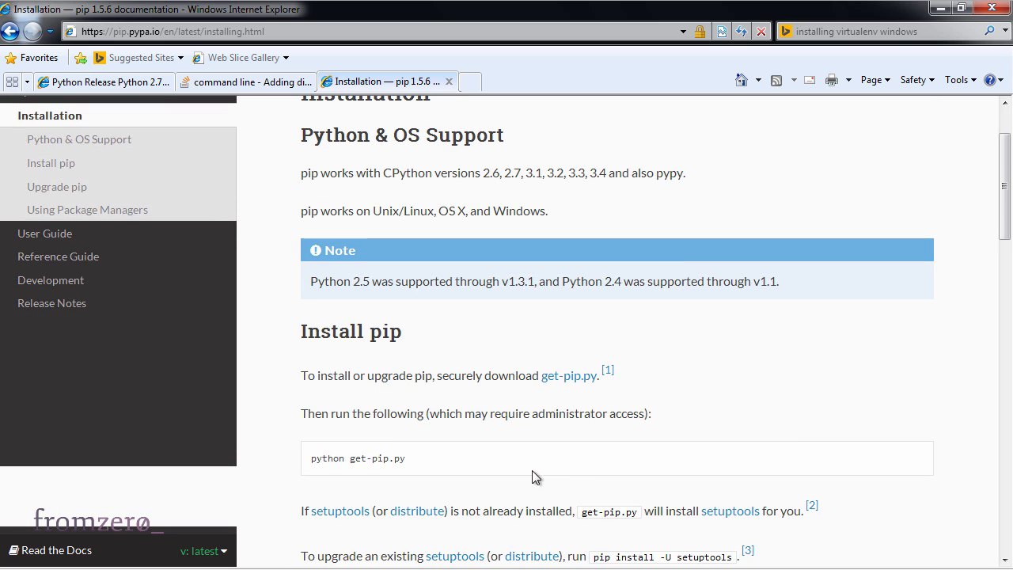
pyautogui.moveTo(558, 386)
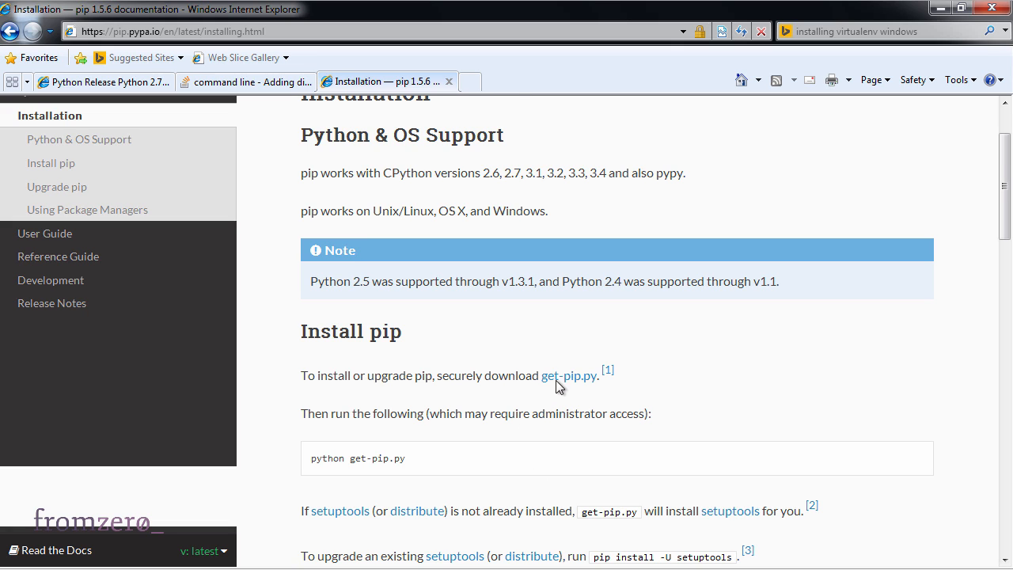
pyautogui.moveTo(564, 385)
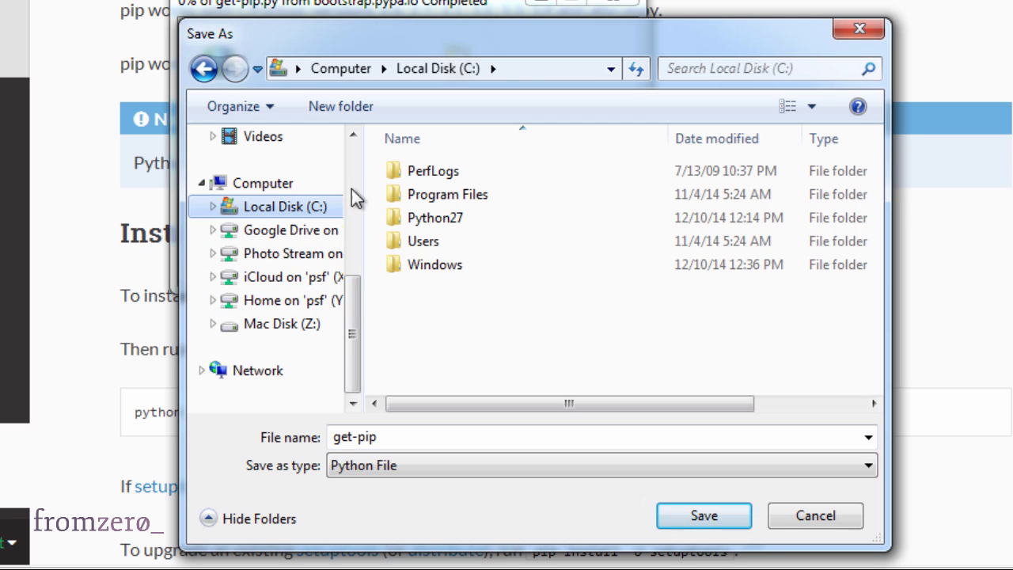
# Navigate the Save As dialog to C:\Python27\Tools\Scripts
pyautogui.click(435, 218)
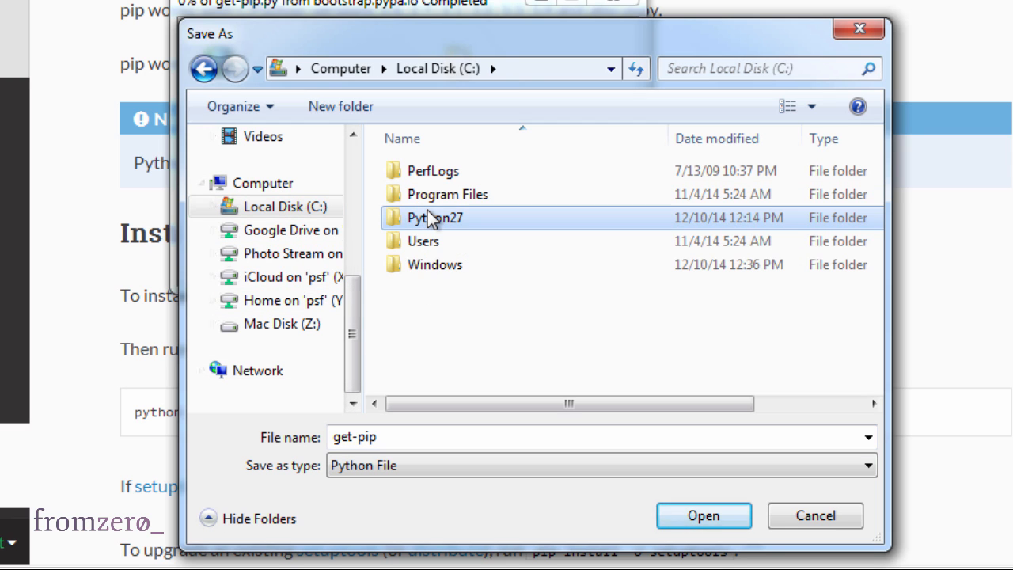
pyautogui.doubleClick(435, 218)
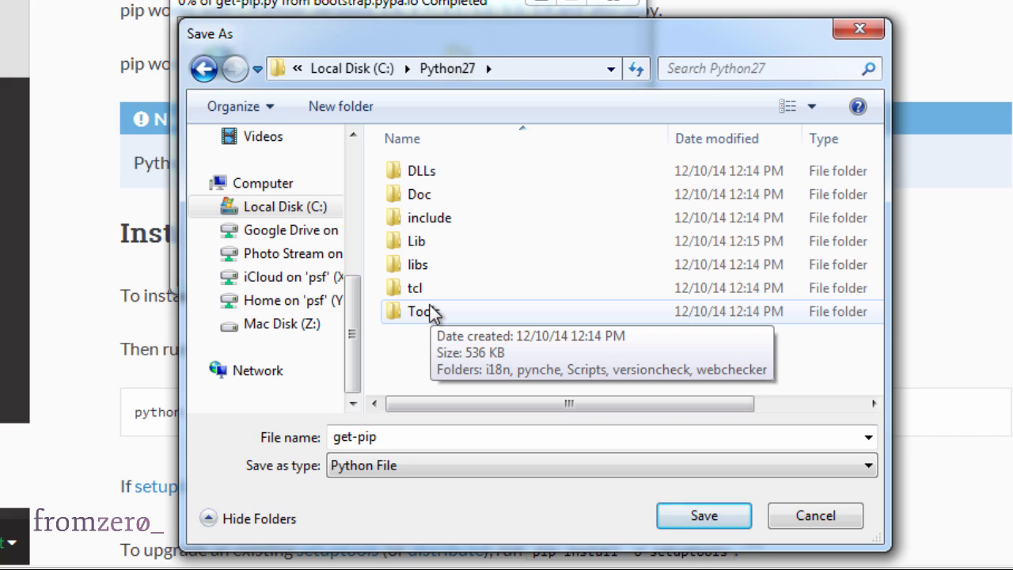
pyautogui.click(420, 311)
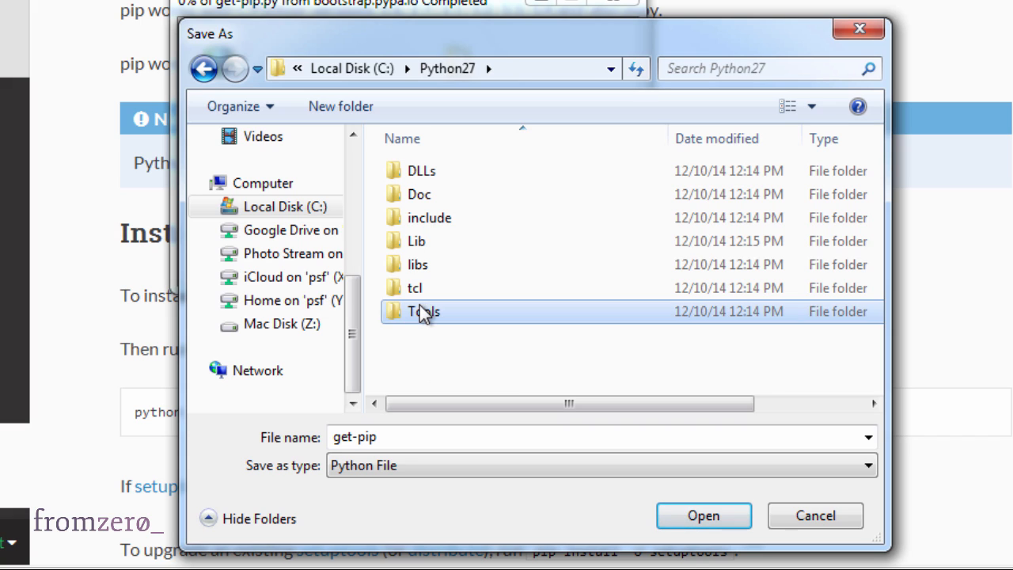
pyautogui.doubleClick(423, 311)
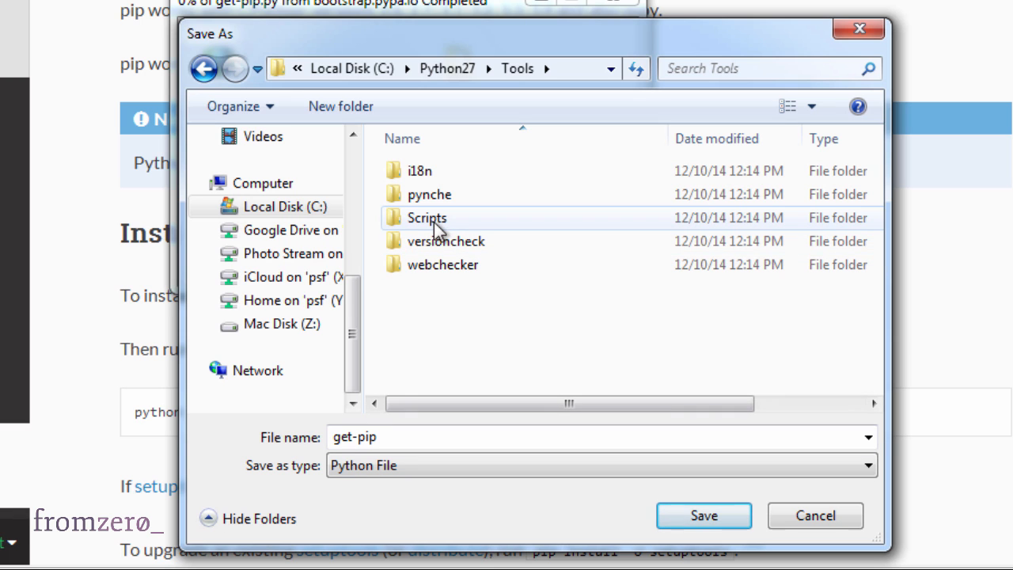
pyautogui.doubleClick(427, 218)
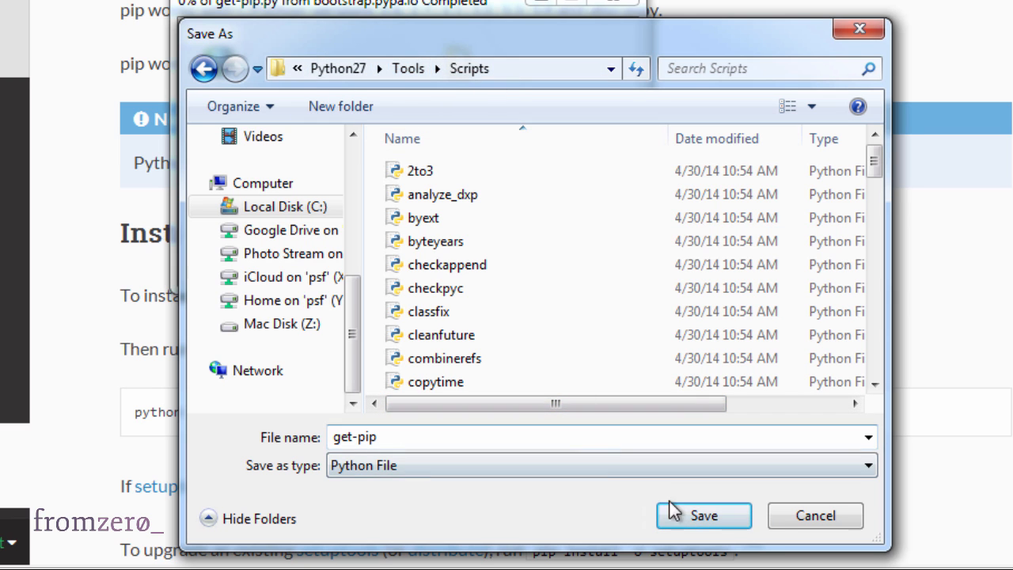
# Save get-pip.py there and close the Download Complete notice
pyautogui.click(703, 515)
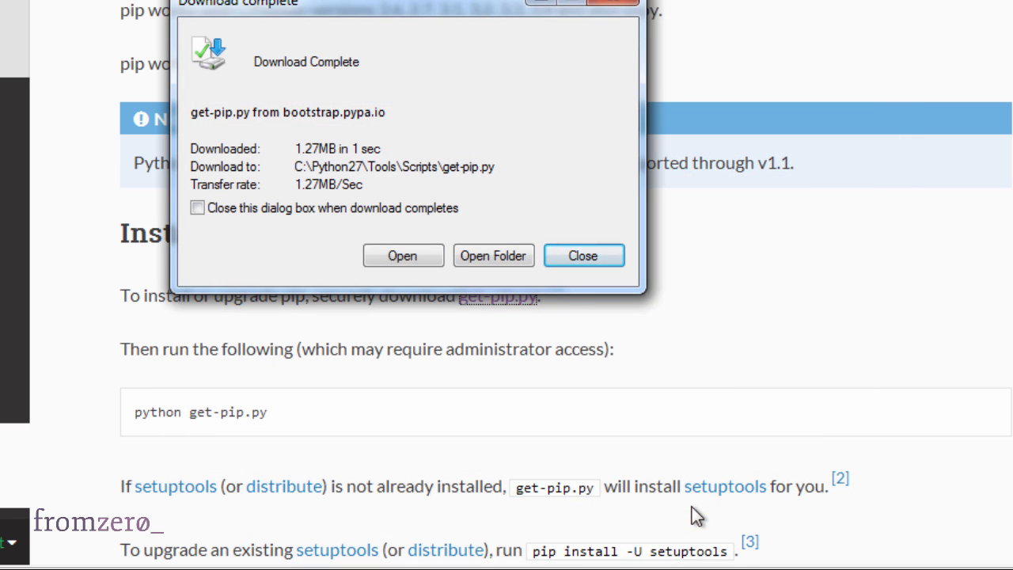
pyautogui.click(583, 255)
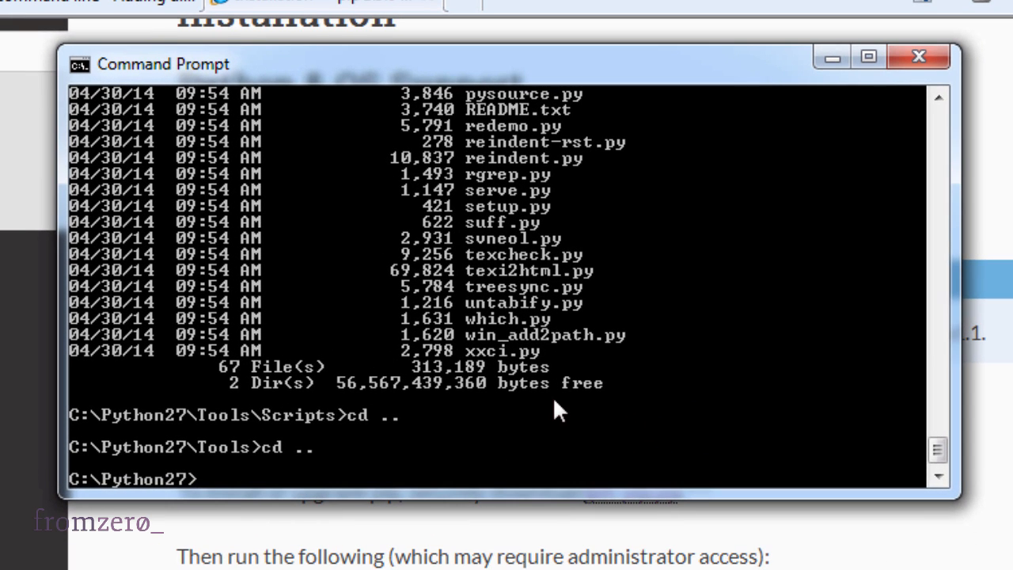
# Change into Tools\Scripts and run 'python get-pip.py' to install pip
pyautogui.write('cd')
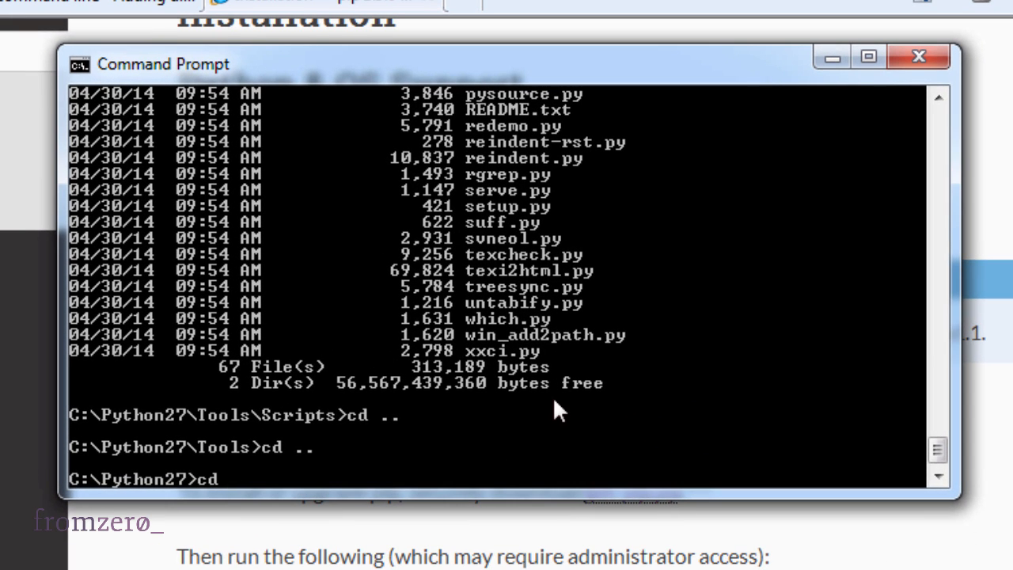
pyautogui.write('Tools\\Scripts')
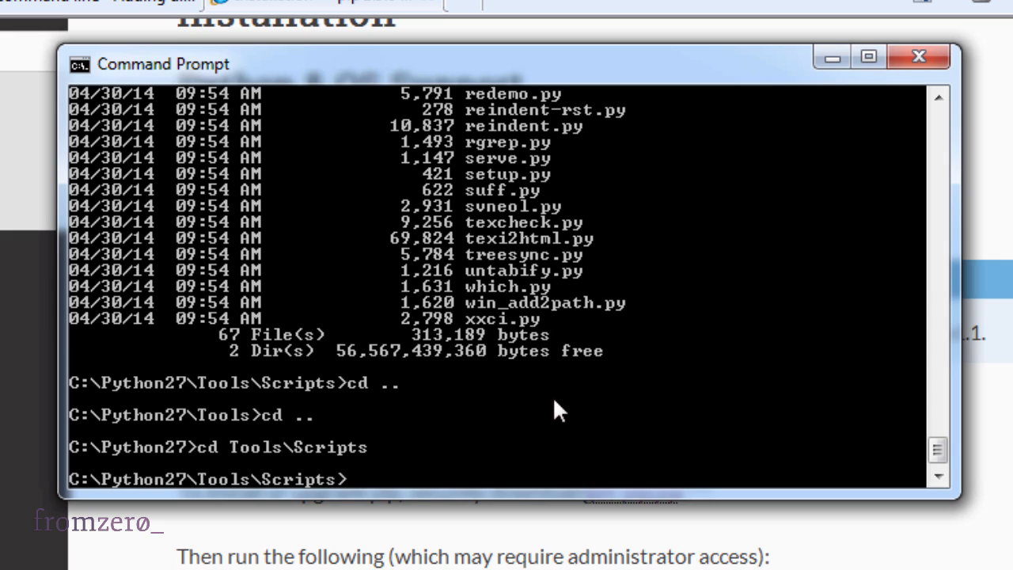
pyautogui.write('python')
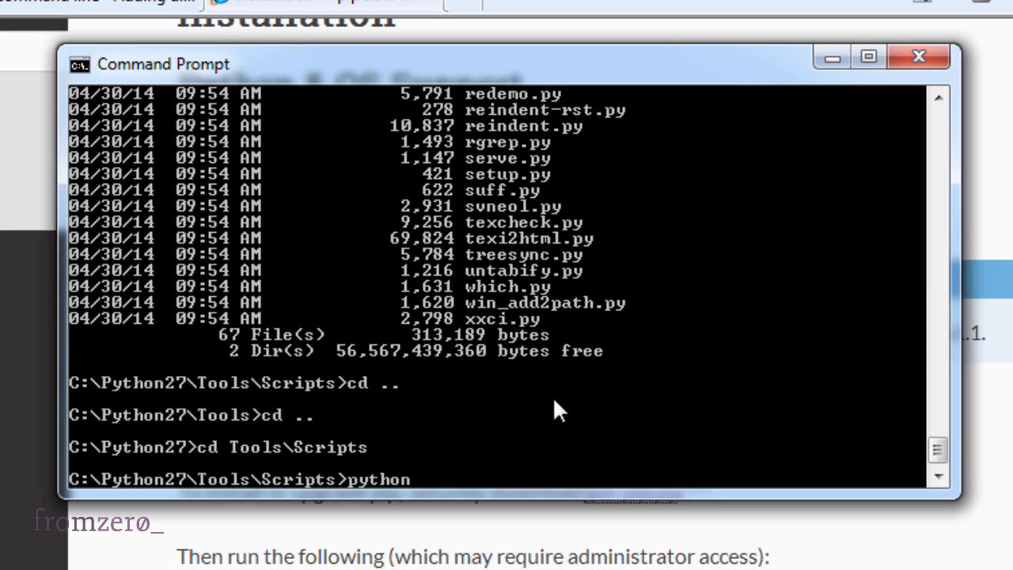
pyautogui.write('get-pip.py')
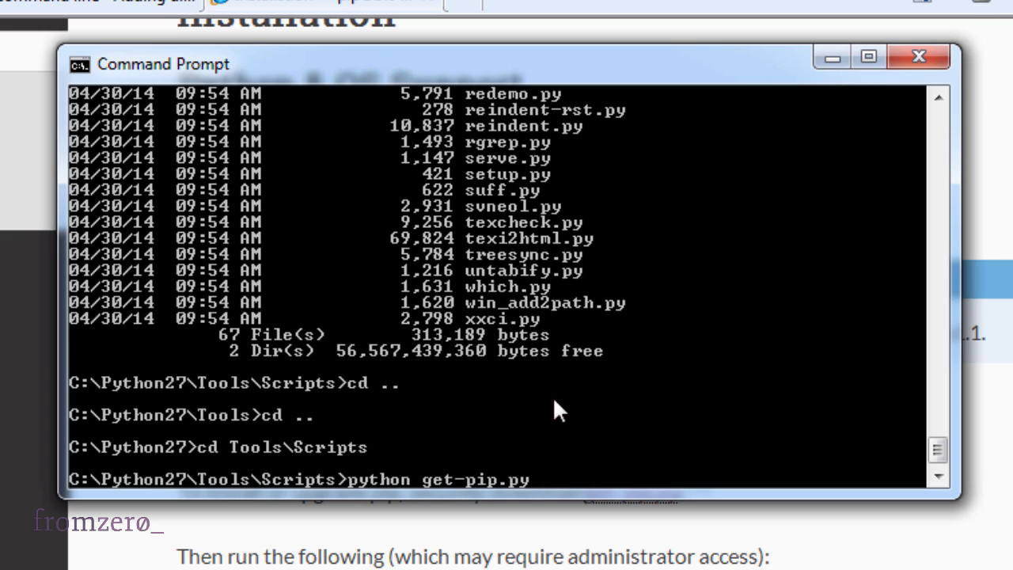
pyautogui.press('enter')
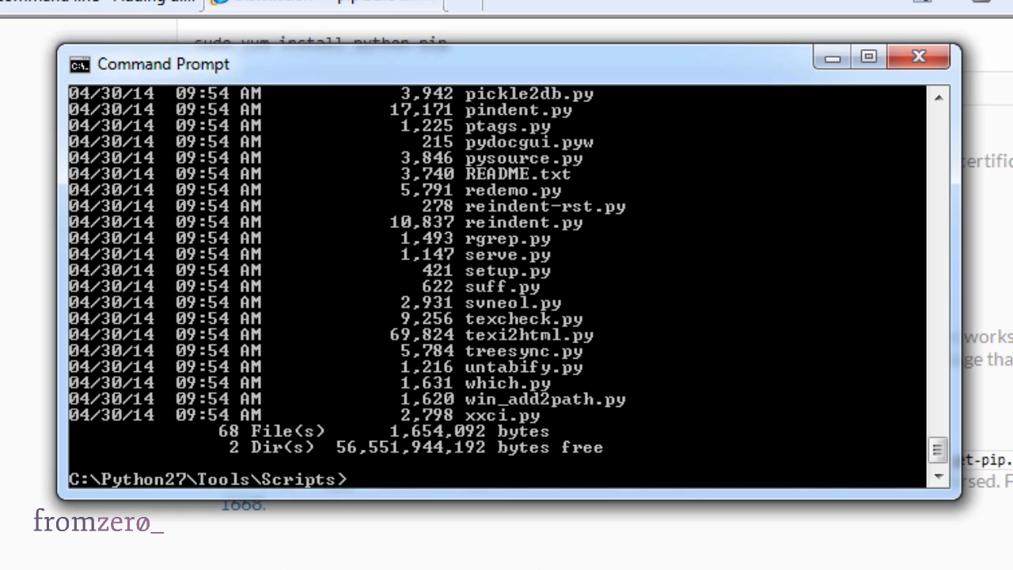
# Go up to C:\Python27, enter Scripts, and list it showing pip.exe and easy_install.exe
pyautogui.write('cd')
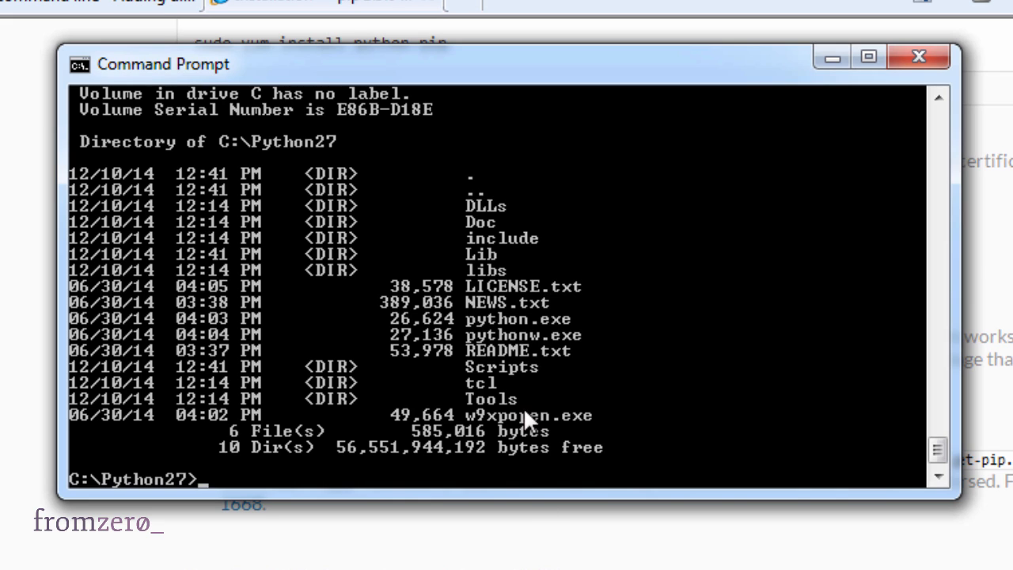
pyautogui.write('c')
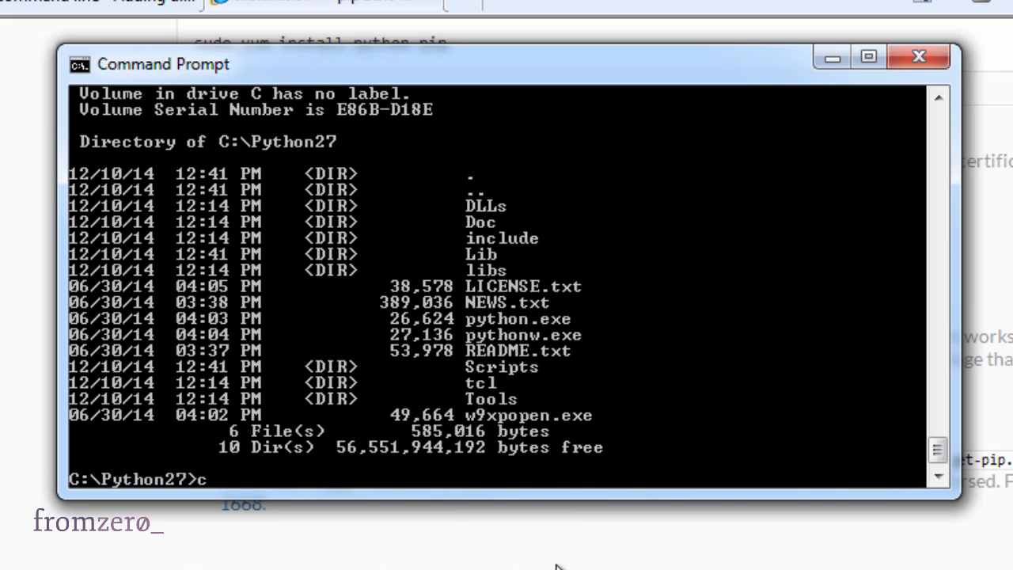
pyautogui.write('d Scripts')
pyautogui.write('dir')
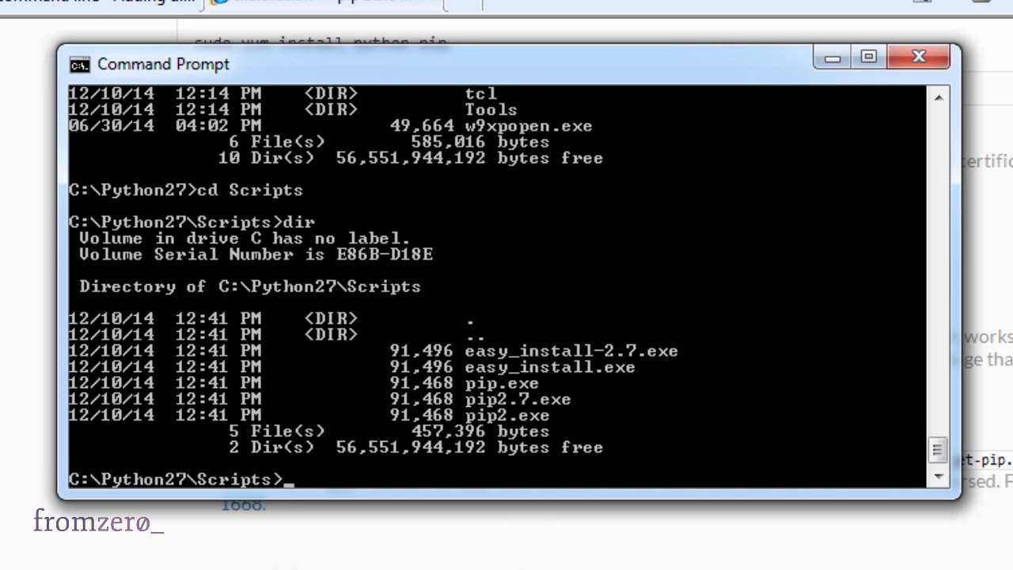
pyautogui.write('pip install virtua')
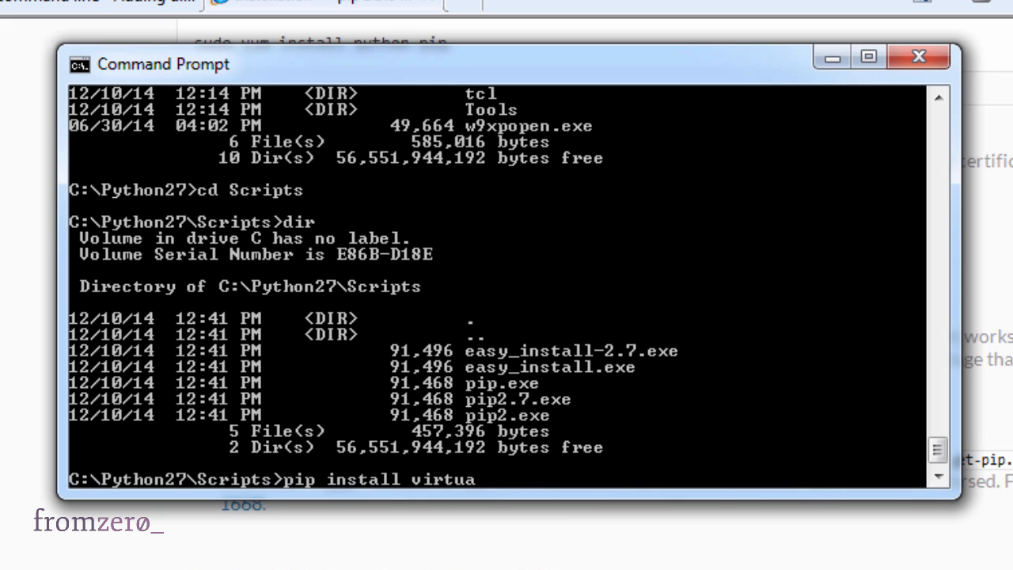
# Run 'pip install virtualenv' and list Scripts to confirm virtualenv.exe exists
pyautogui.write('lenv')
pyautogui.write('dir')
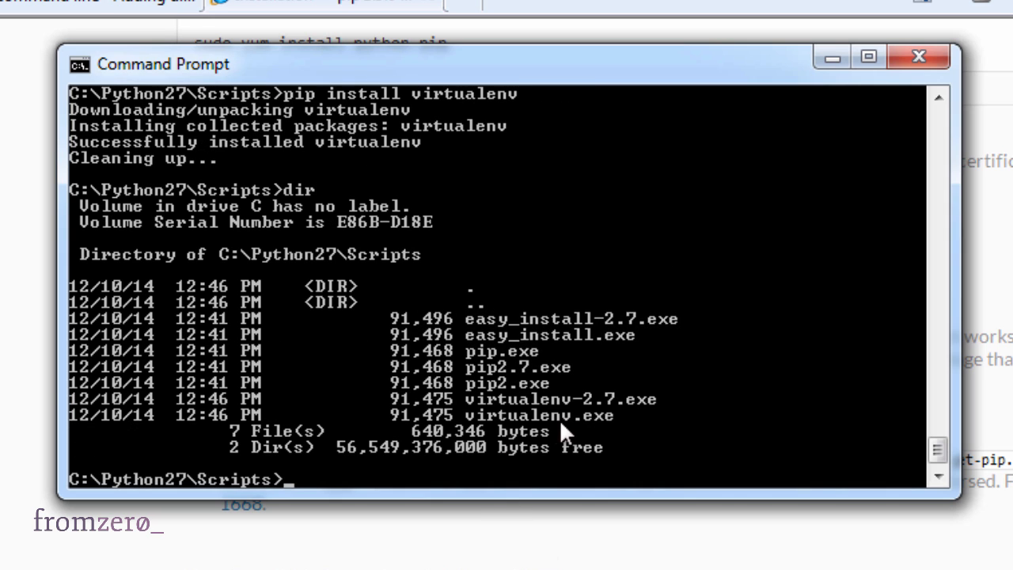
pyautogui.moveTo(613, 449)
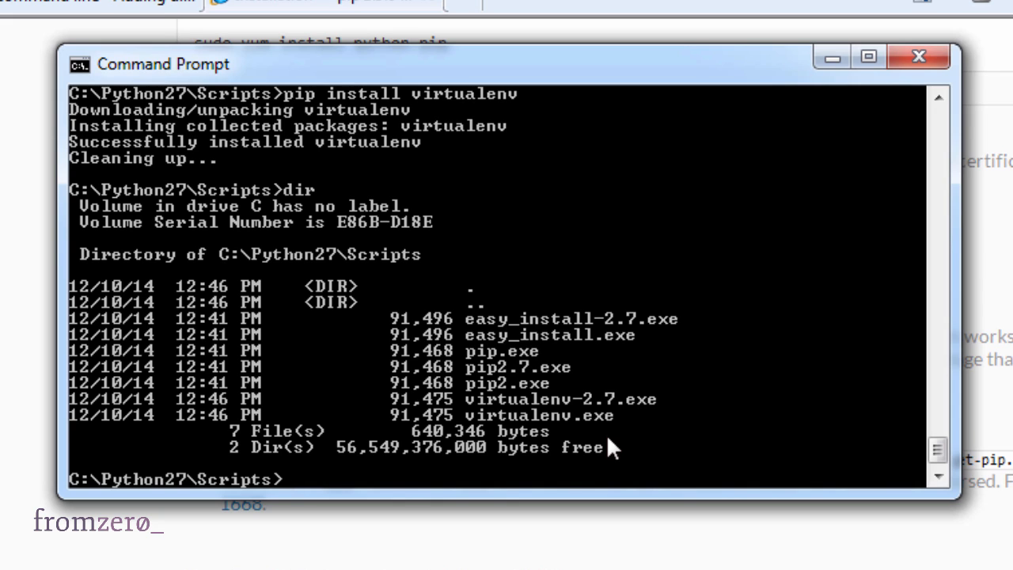
pyautogui.write('python27')
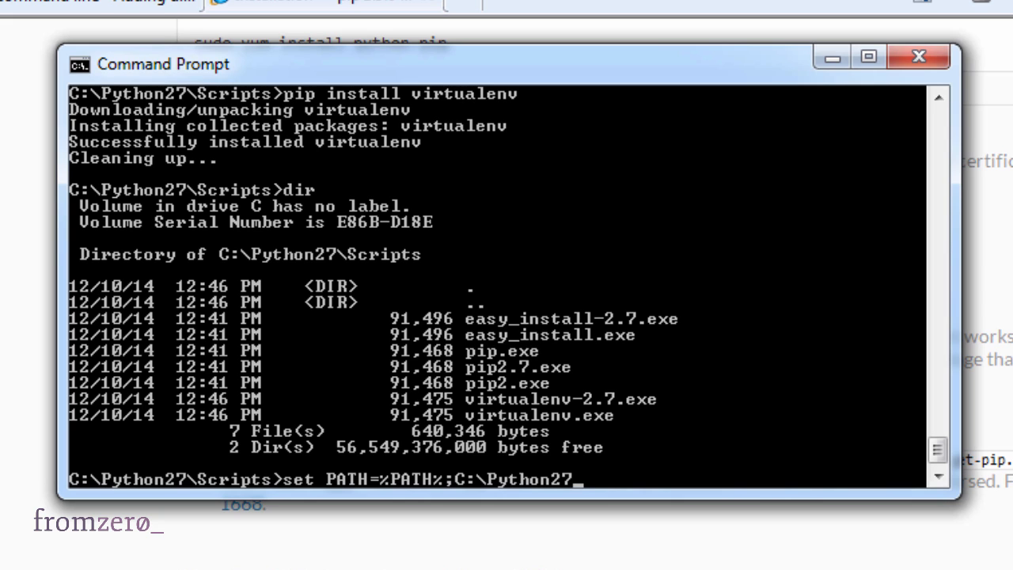
# Run 'set PATH=%PATH%;C:\Python27\Scripts' to append the Scripts folder to PATH
pyautogui.write('\\Script')
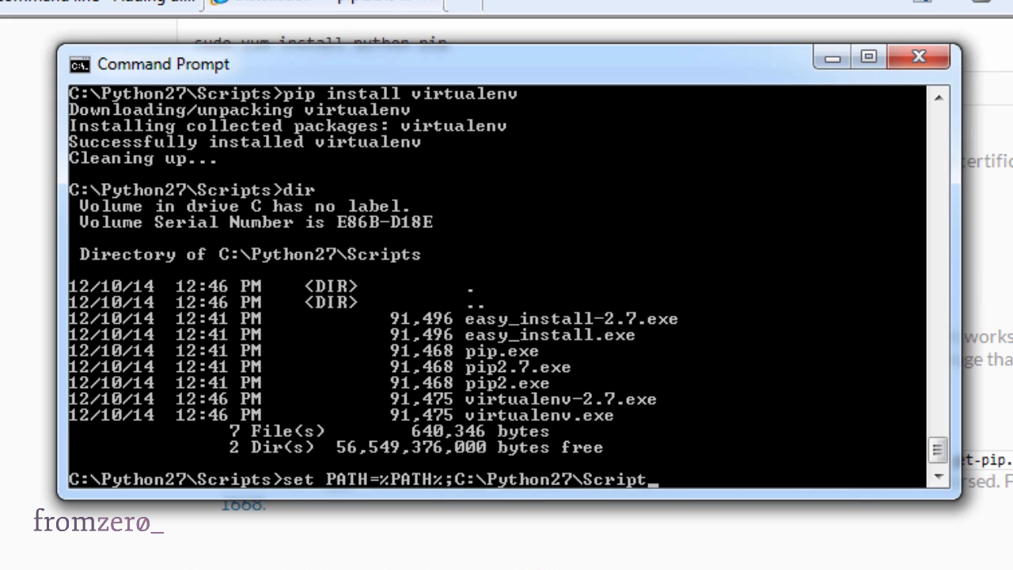
pyautogui.press('enter')
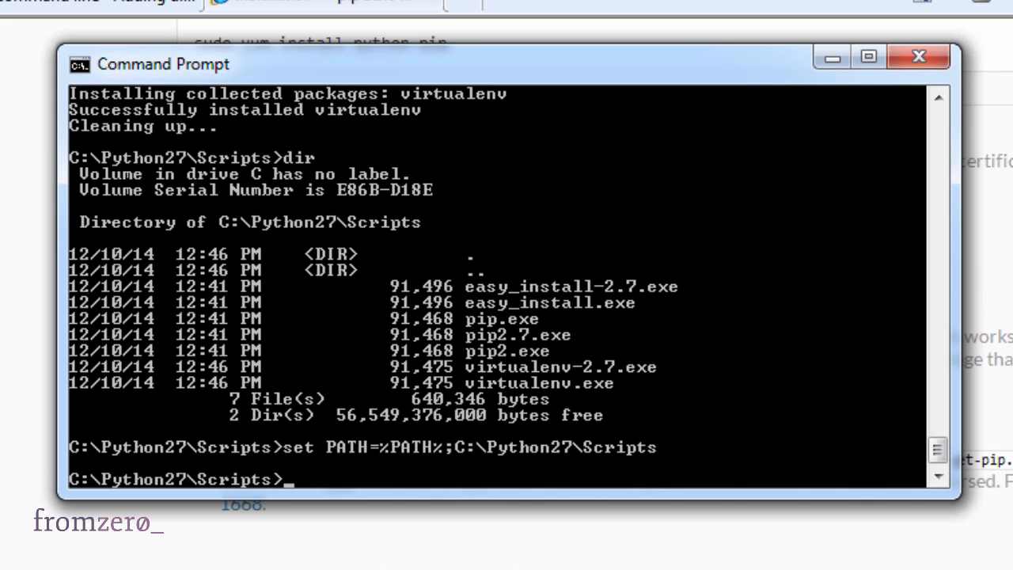
# From the C:\ root, run pip to display its help listing
pyautogui.write('cd \\')
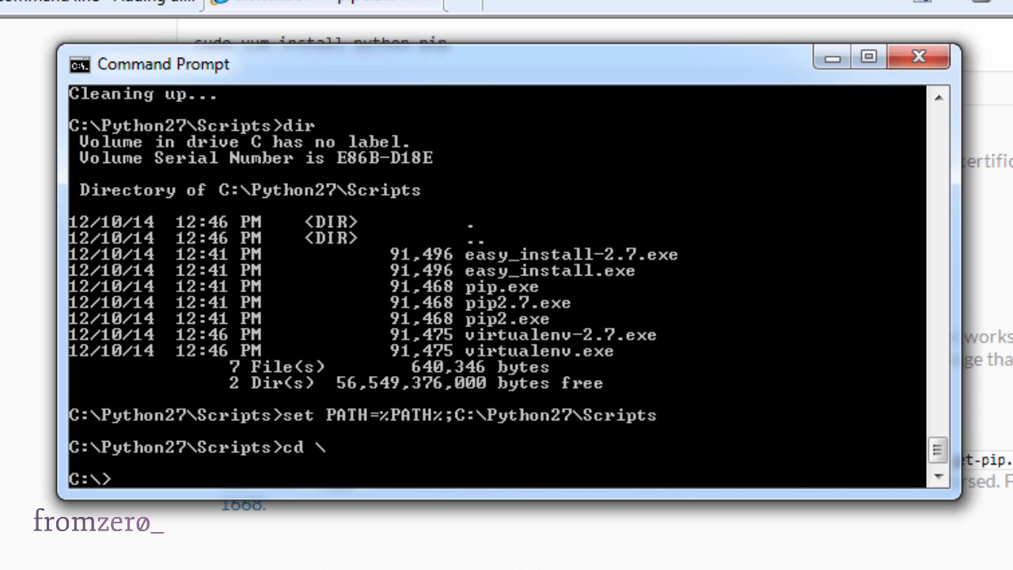
pyautogui.write('pip')
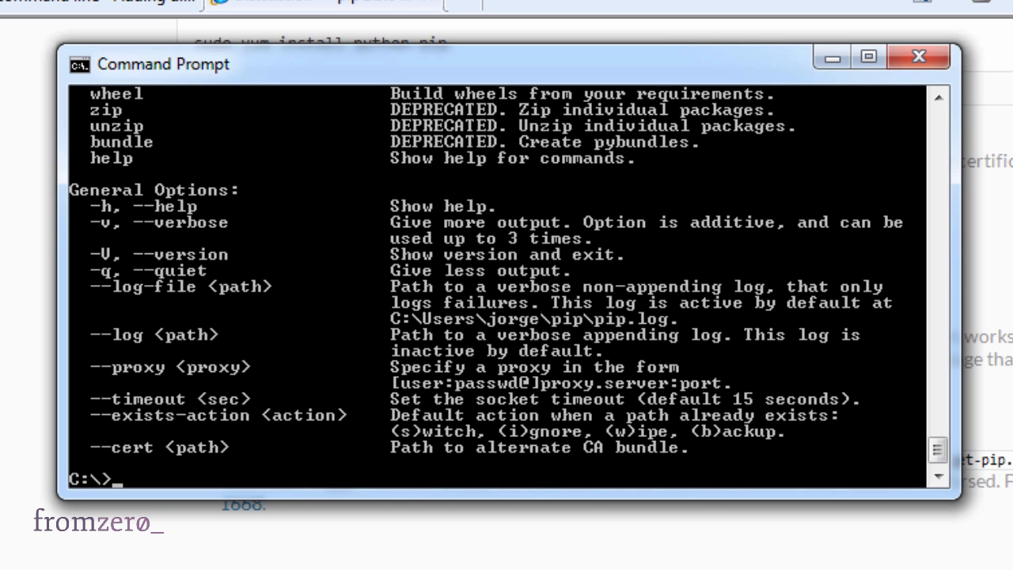
pyautogui.moveTo(597, 359)
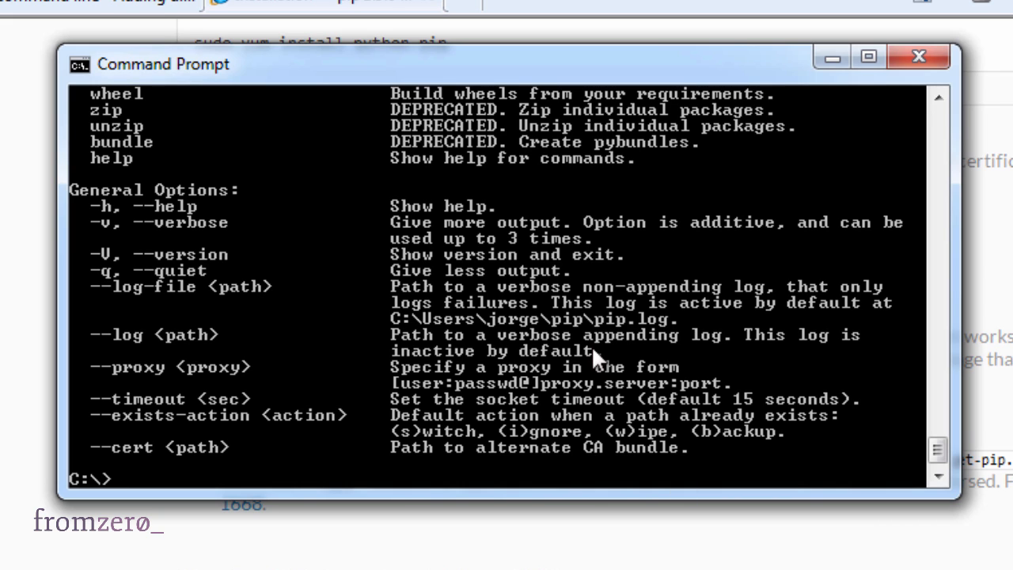